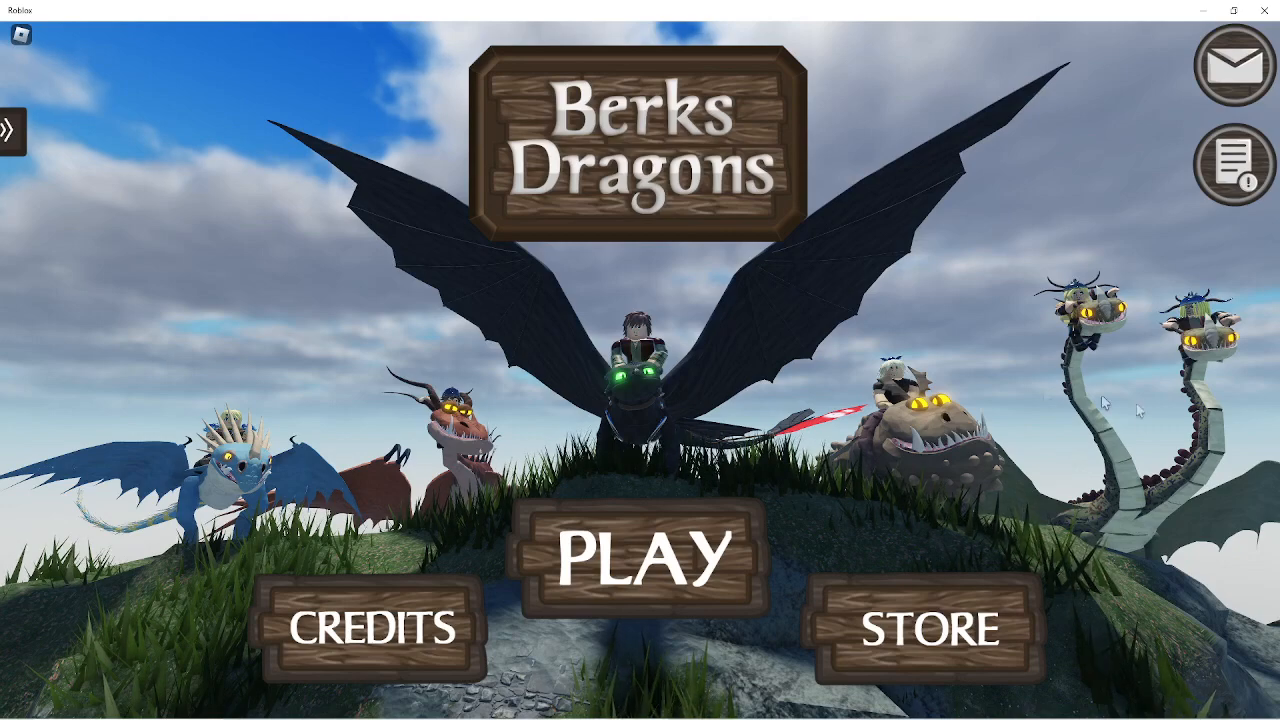
mouse_move(1023, 440)
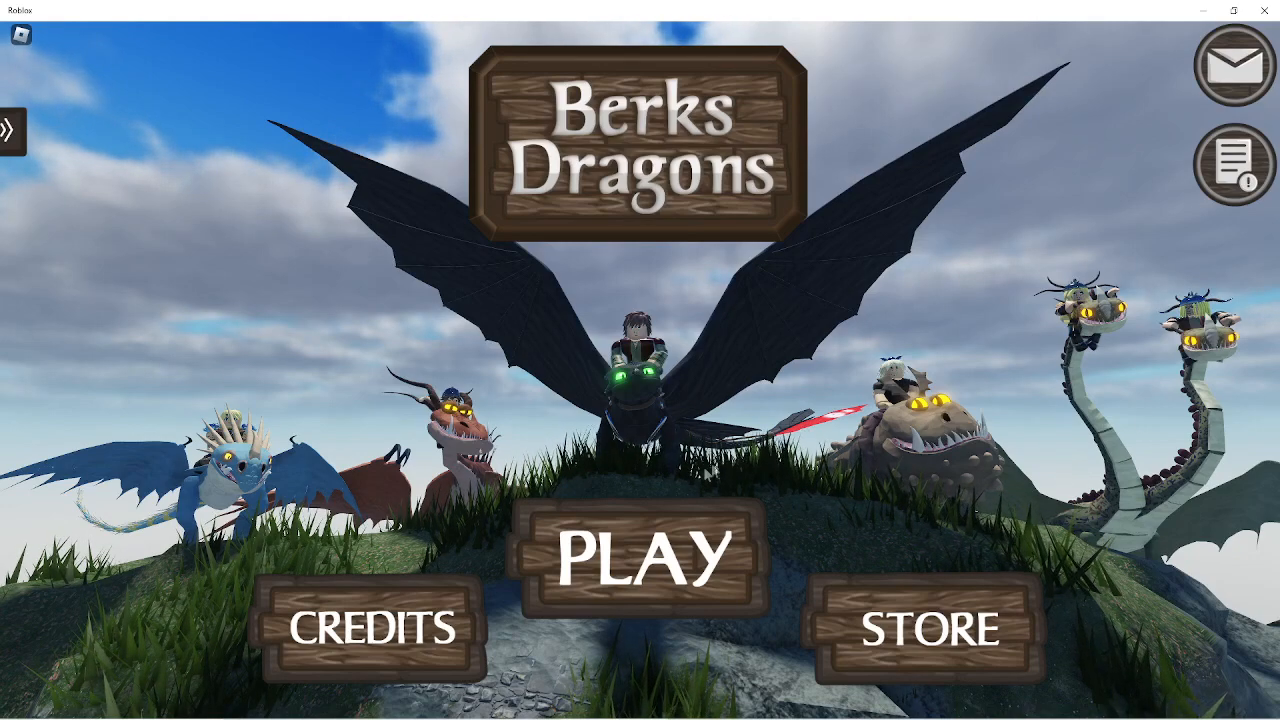
Start the game and choose OC Dragons to customise an original dragon.
click(635, 562)
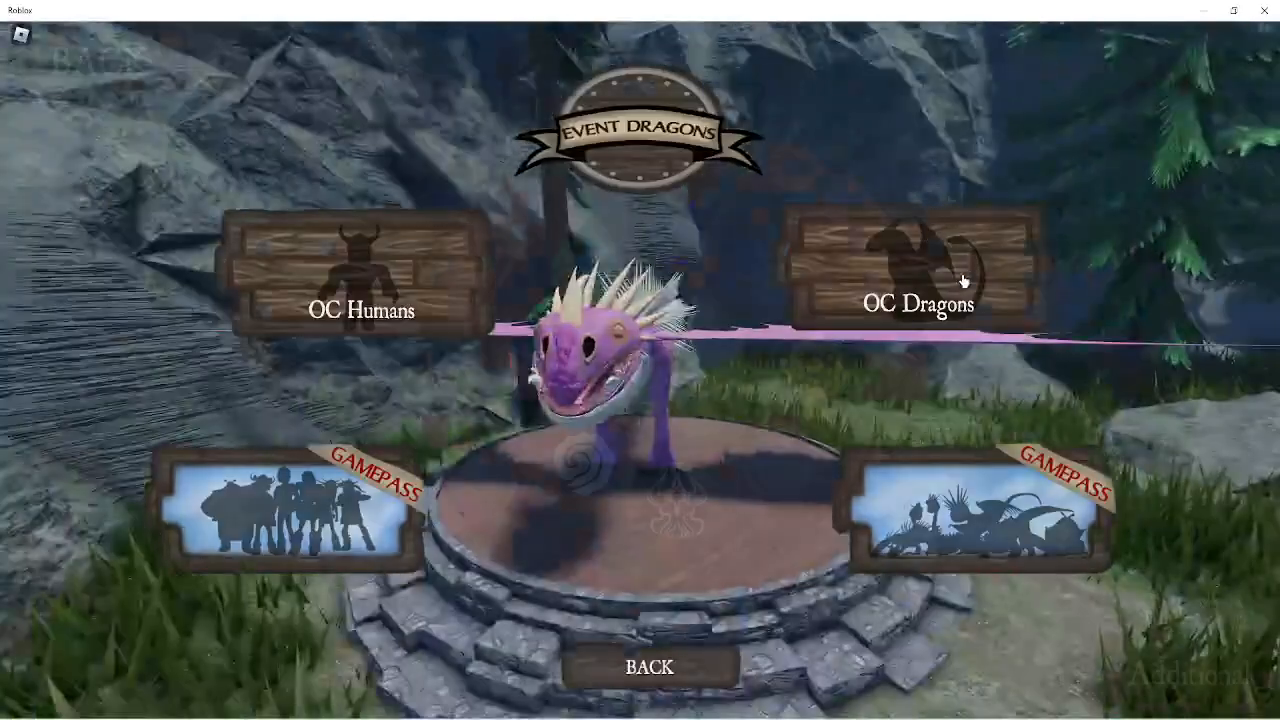
click(915, 268)
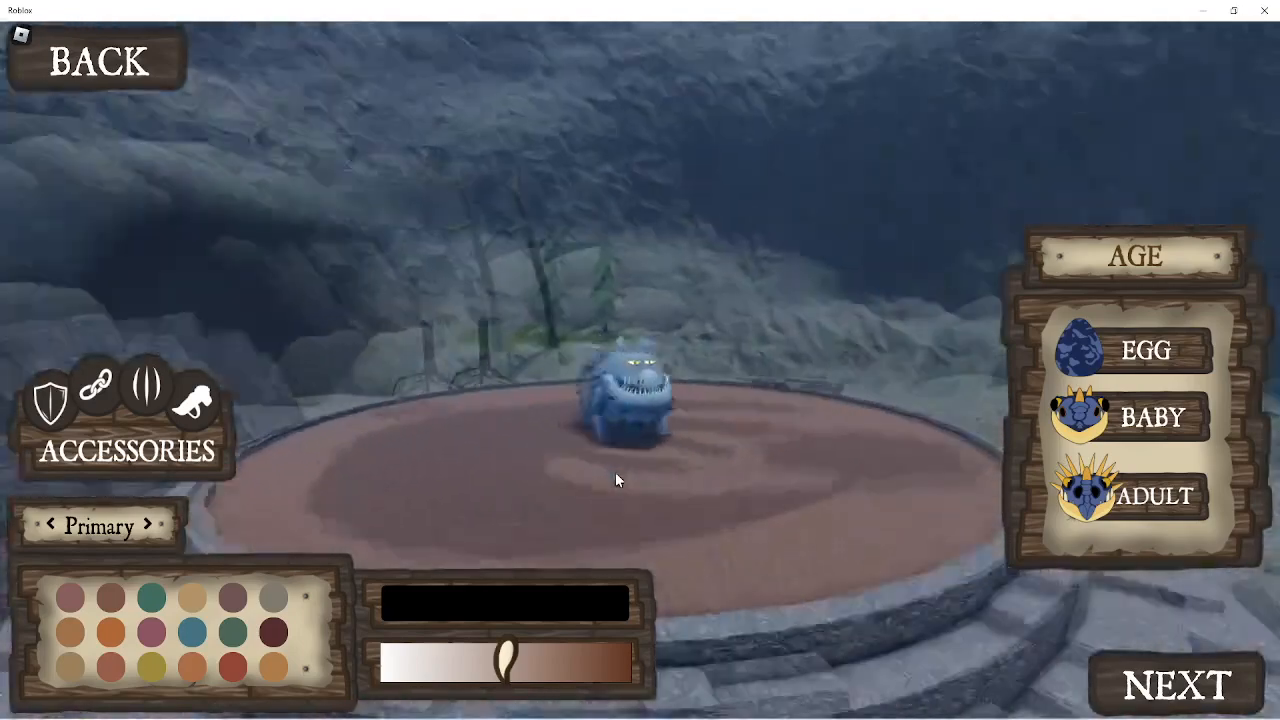
Set the dragon's age to Adult.
click(1153, 500)
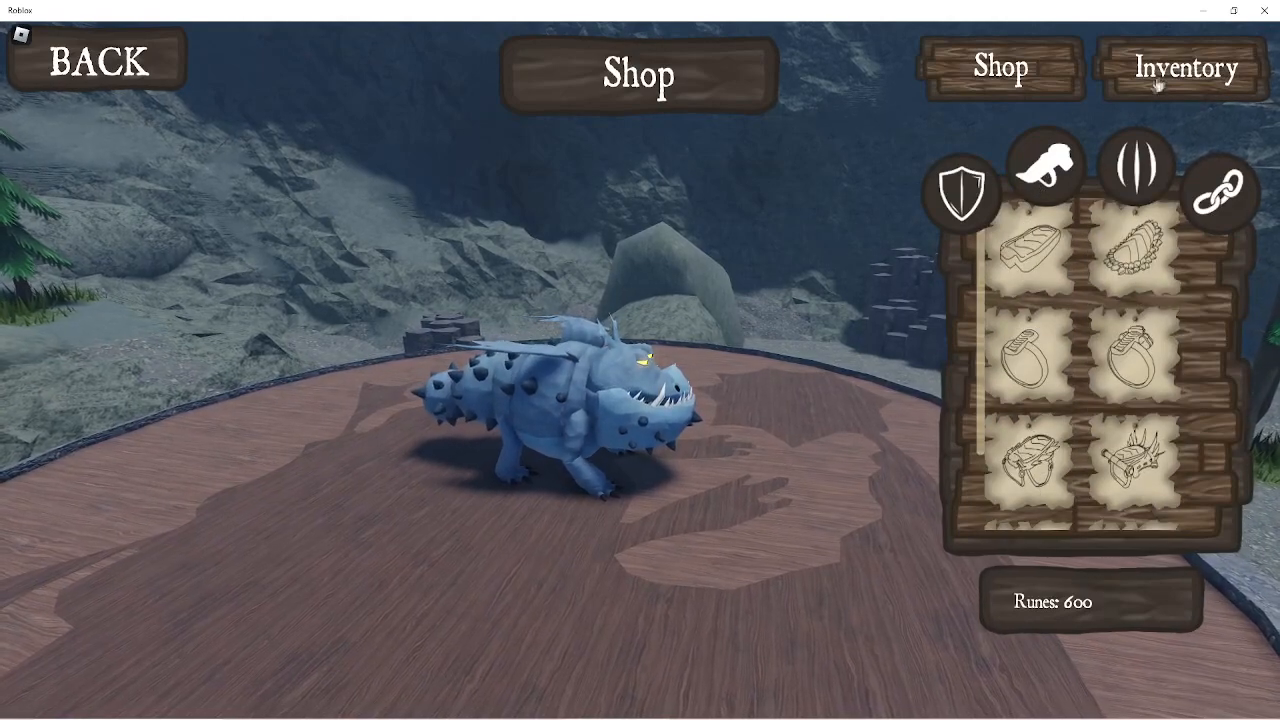
Go back from the accessories shop to the dragon customisation screen.
click(1186, 67)
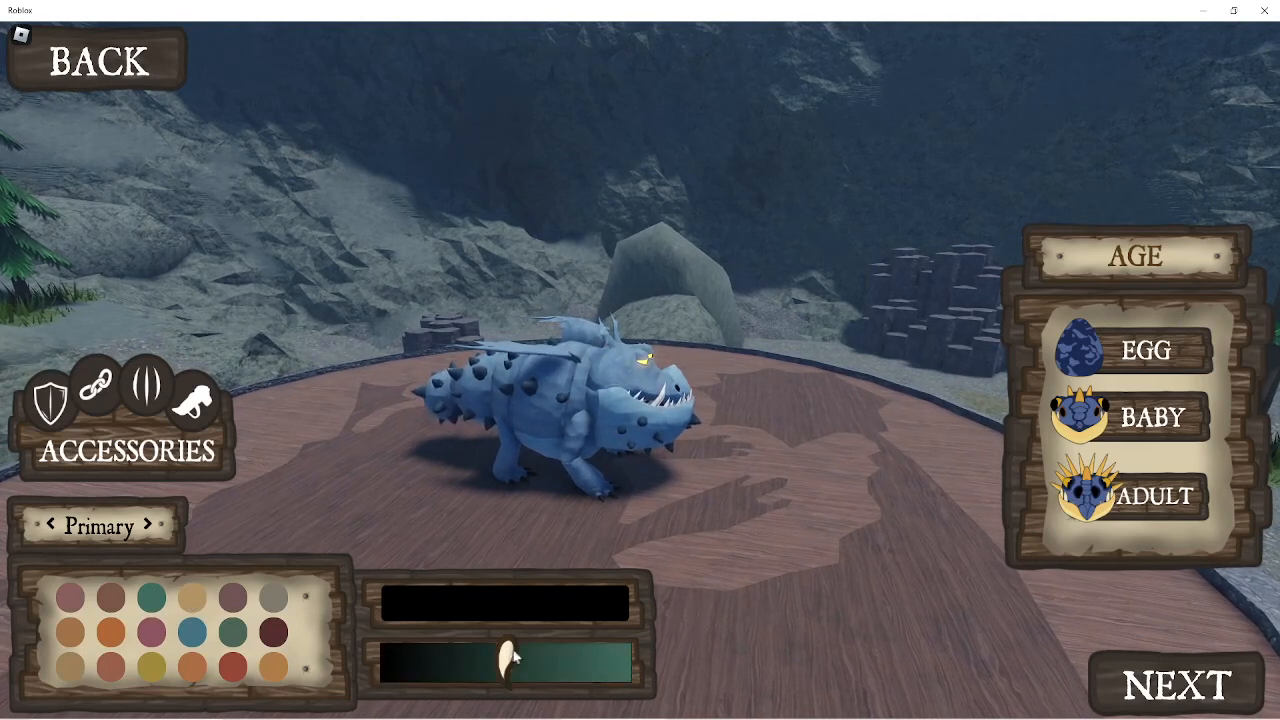
Colour the dragon's body and wings green, then adjust the eye colour shade.
click(151, 525)
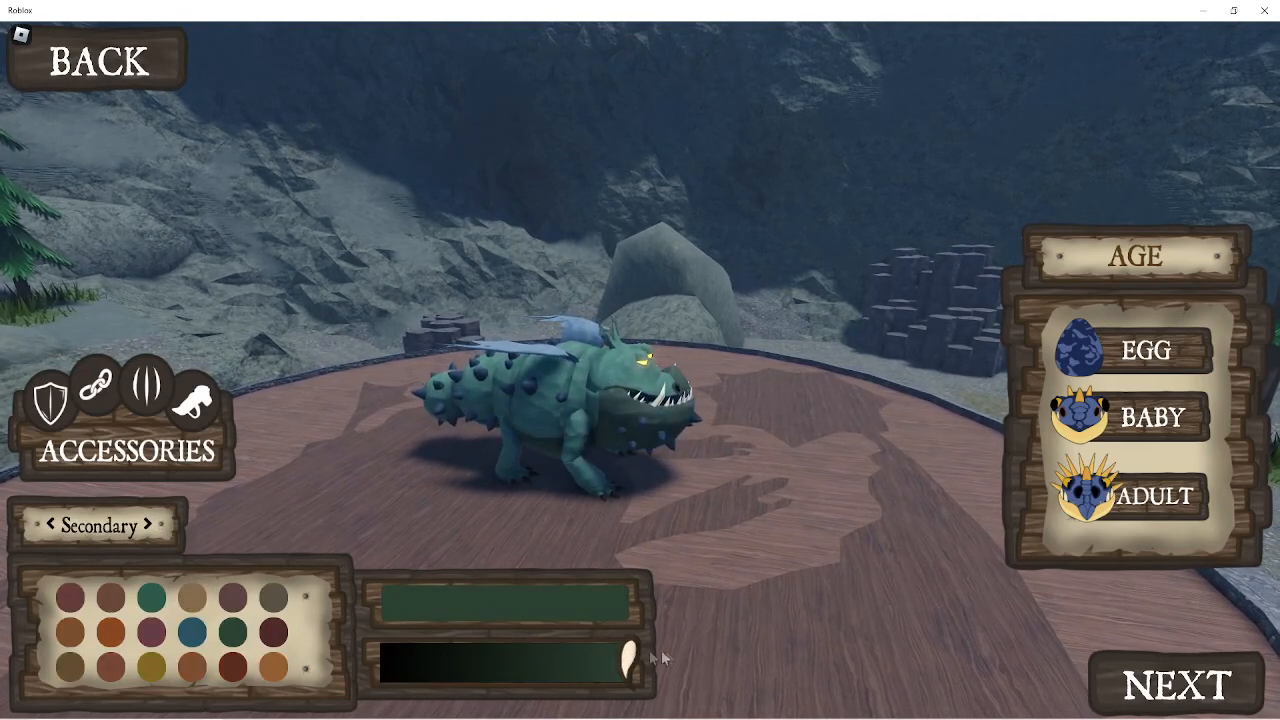
click(152, 522)
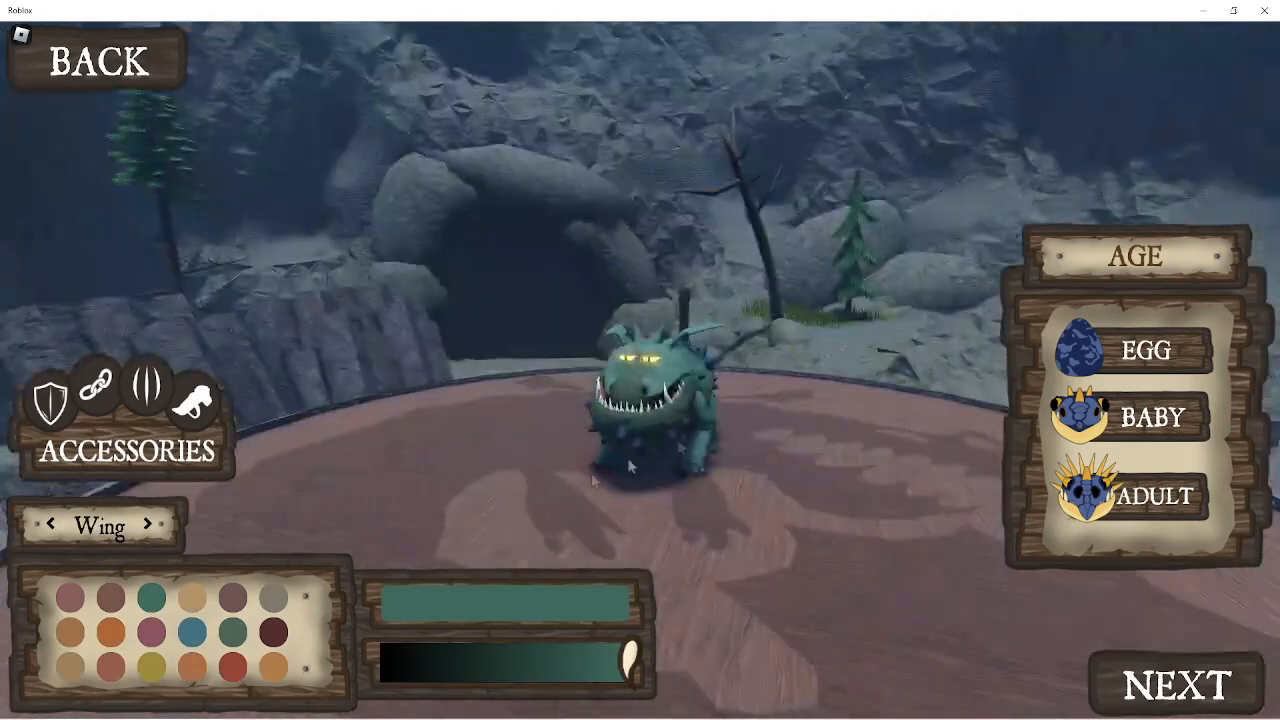
click(150, 523)
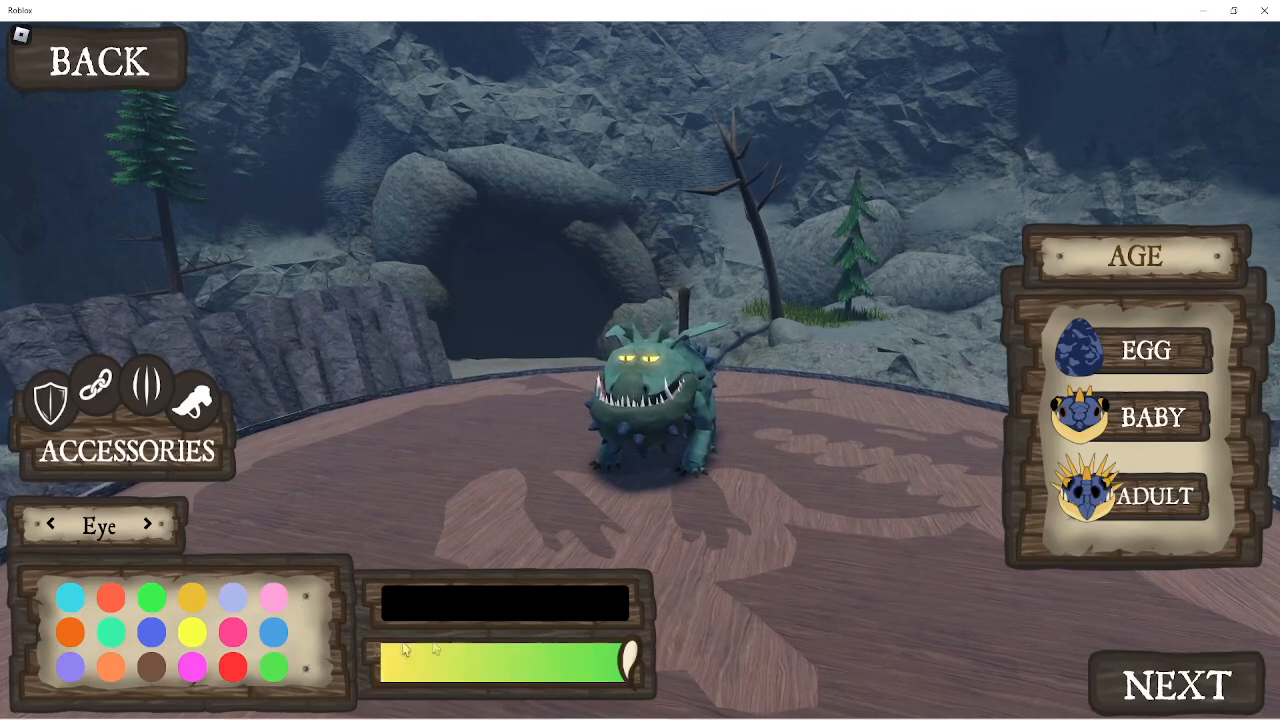
drag(410, 660, 555, 675)
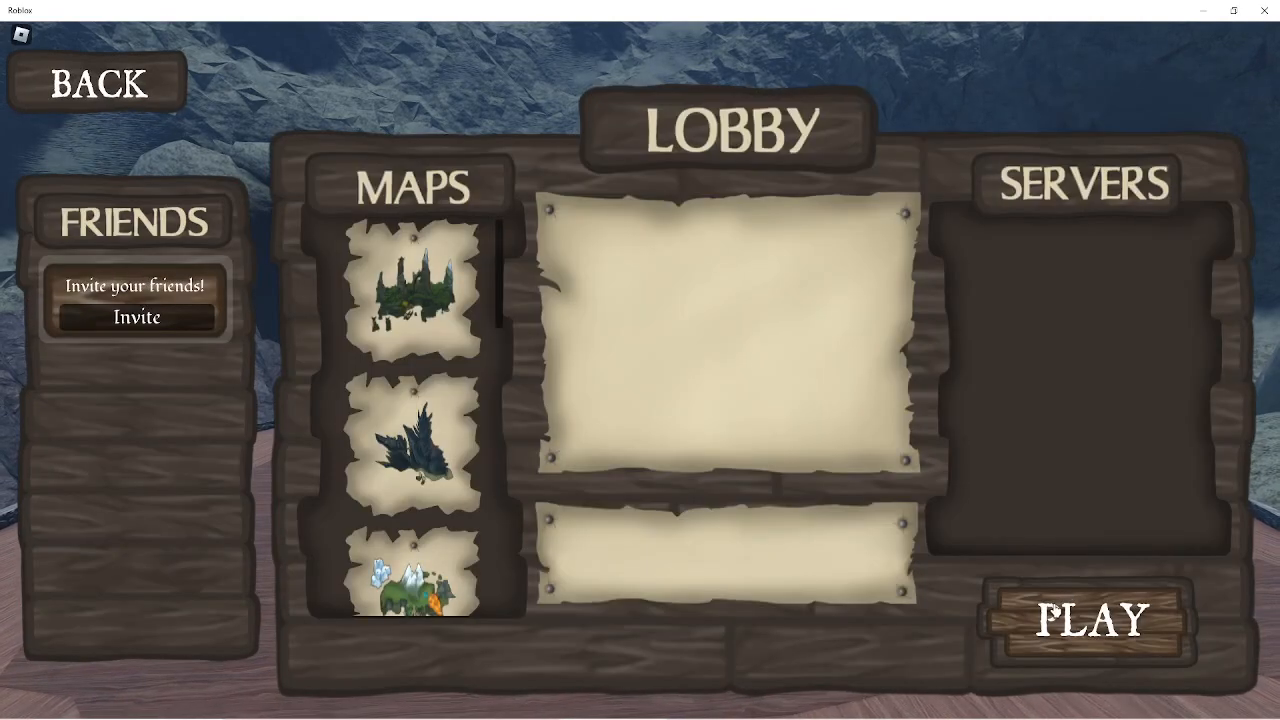
click(412, 295)
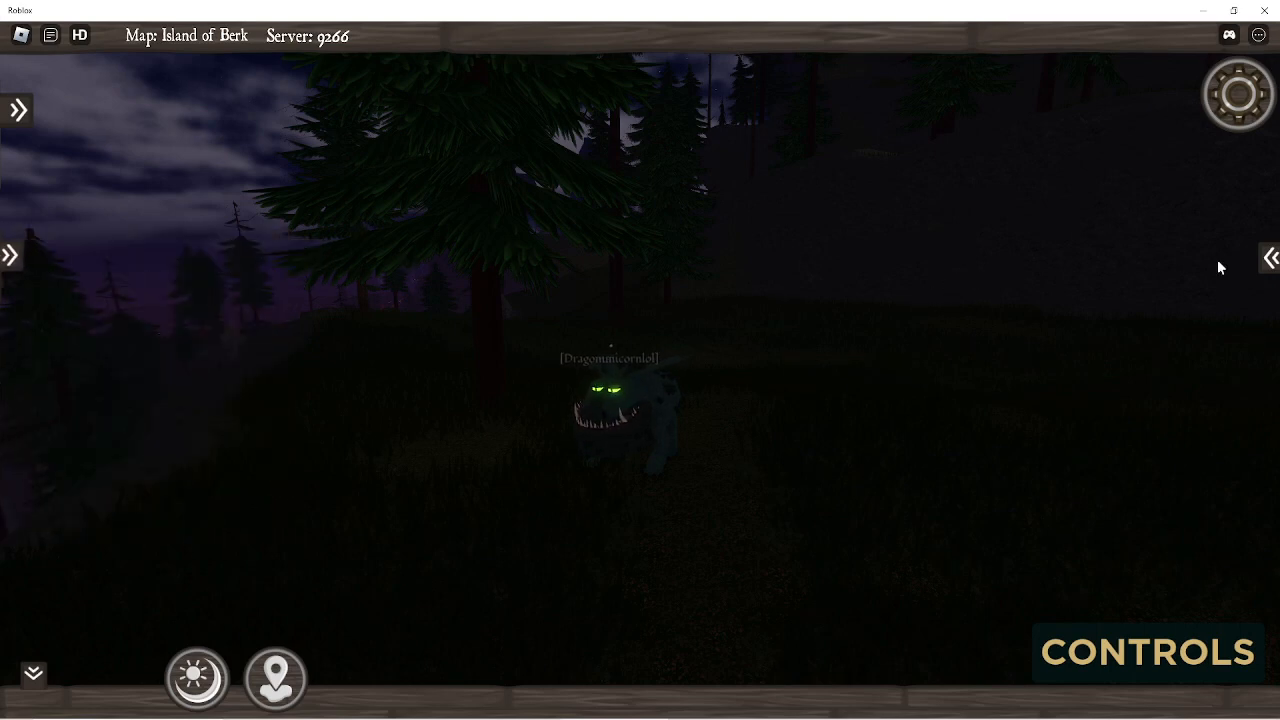
Open the Controls action panel and make the dragon perform an action such as Sit.
click(1146, 652)
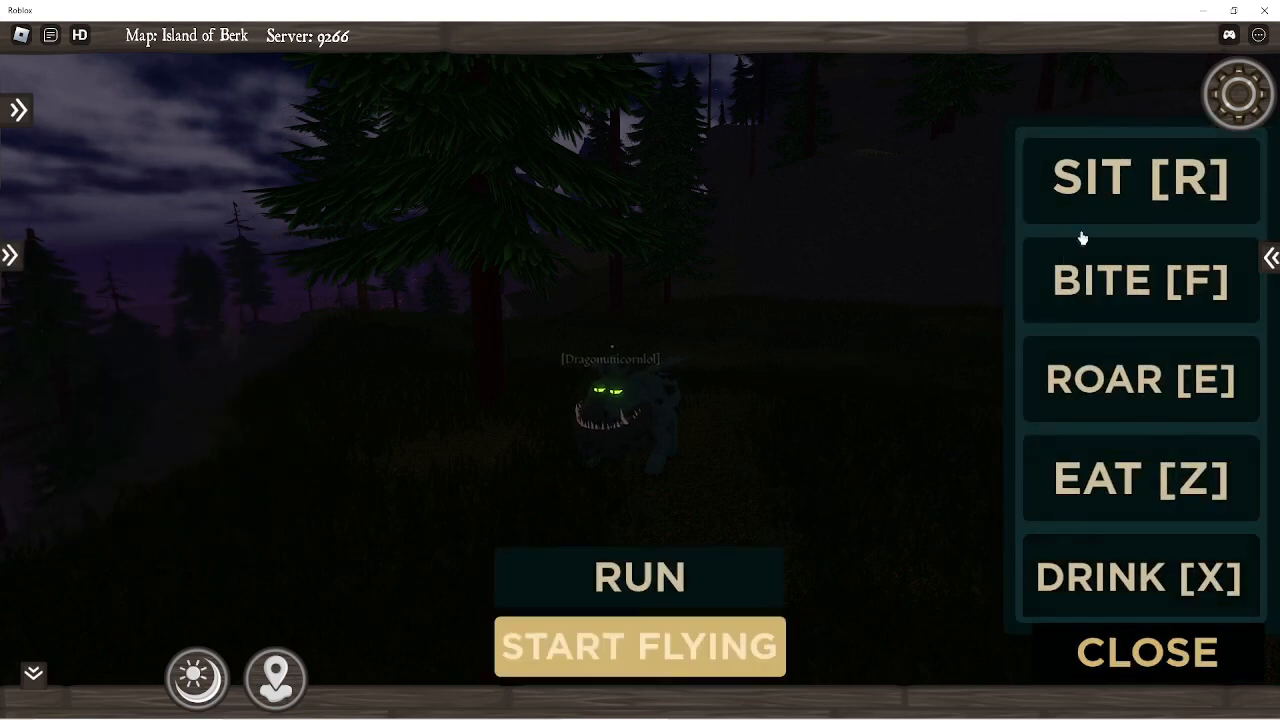
click(1140, 180)
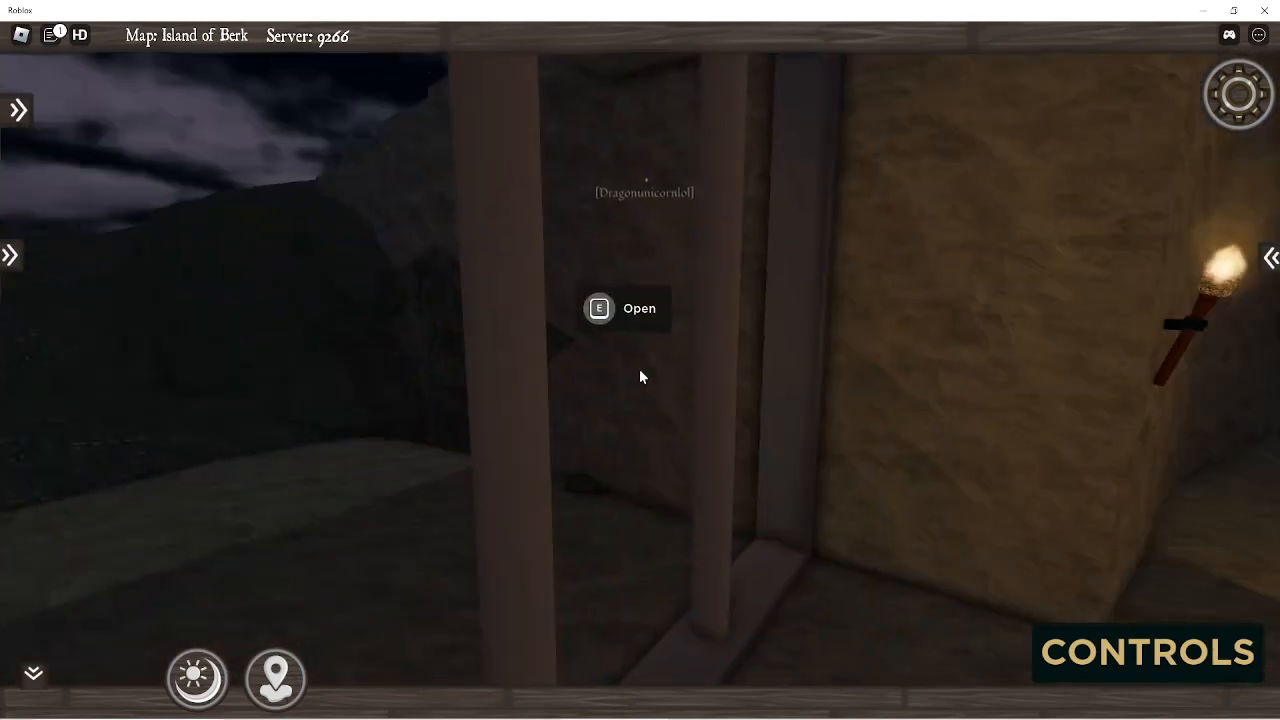
Open the door in front of the dragon with E.
key(e)
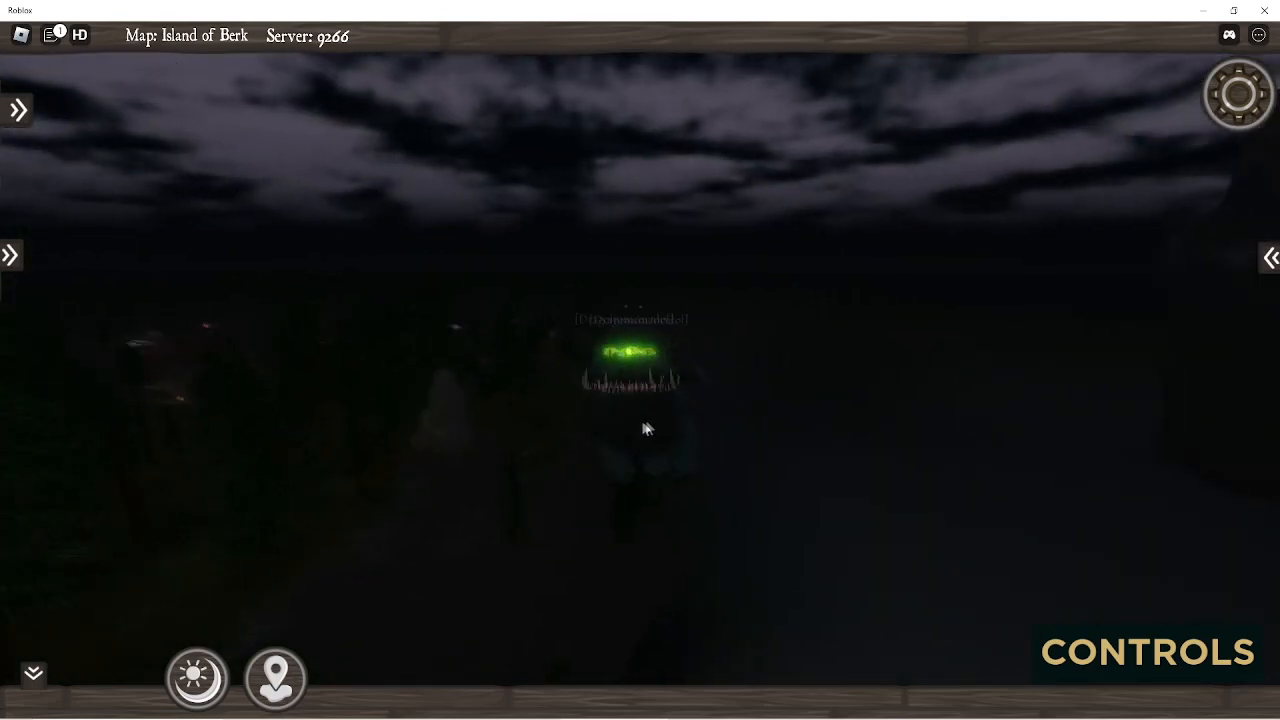
Turn the camera around the dragon and close the server's player list.
drag(645, 428, 668, 303)
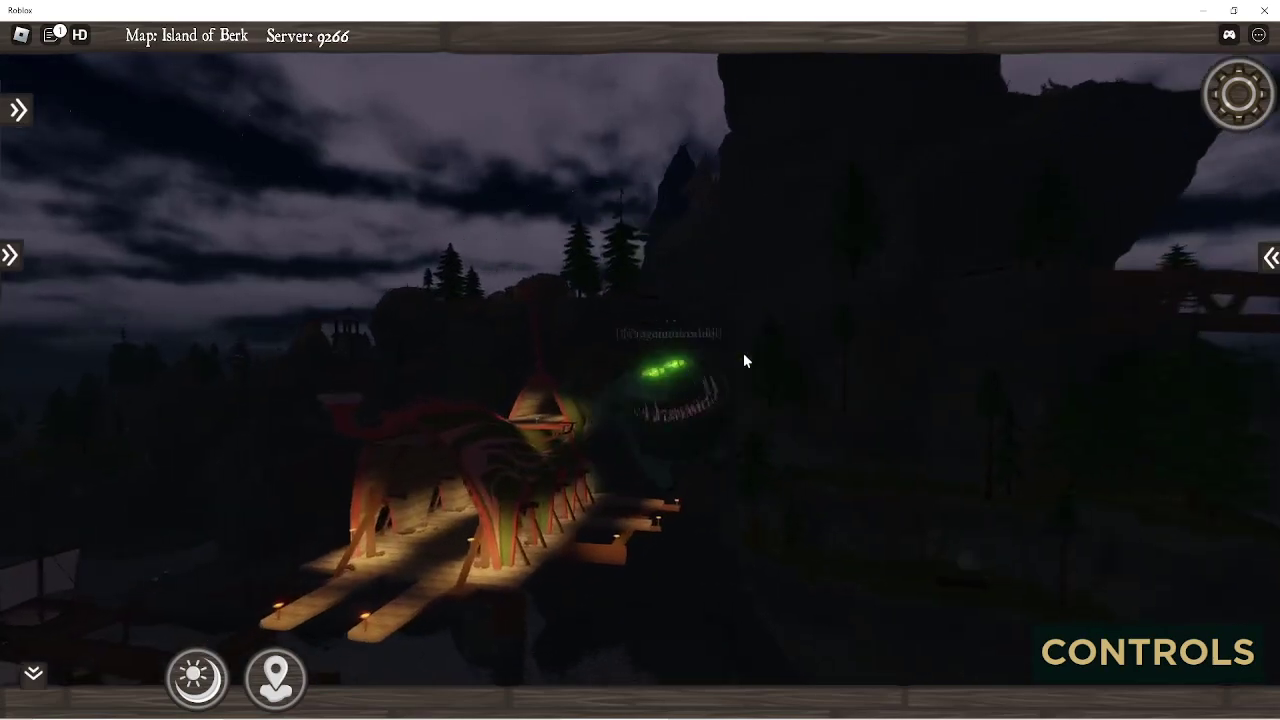
click(1258, 34)
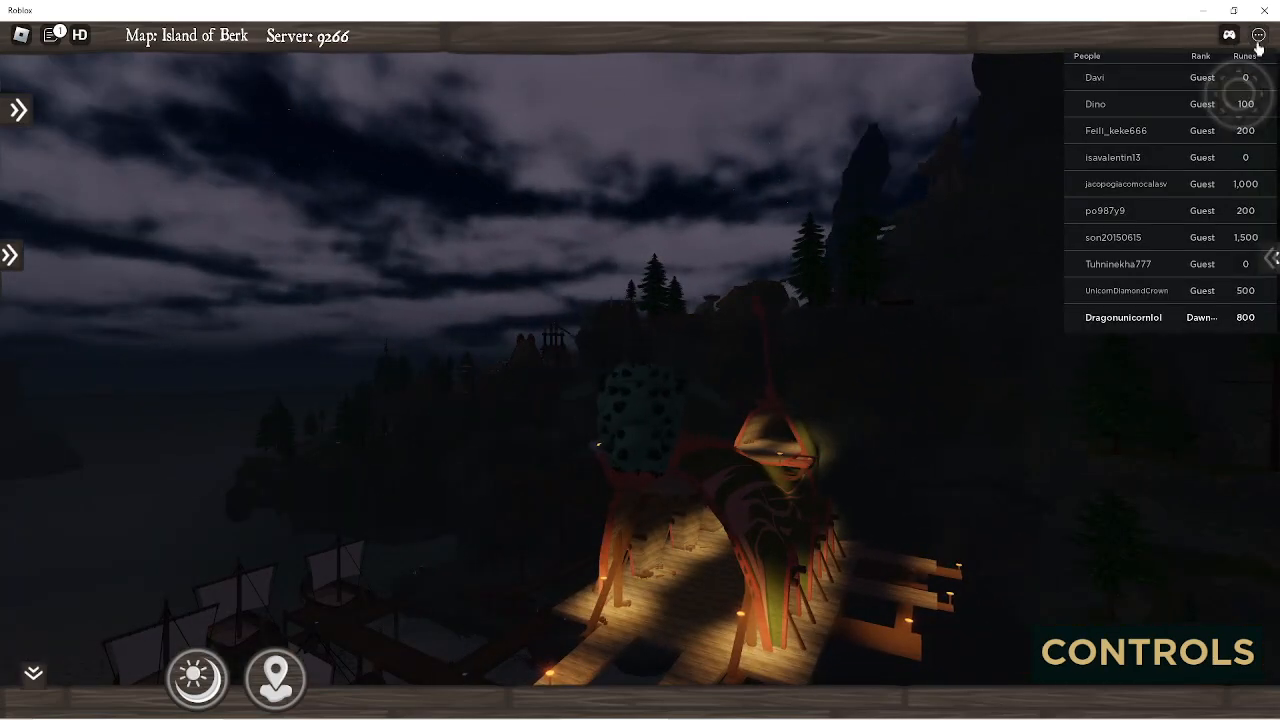
click(1258, 35)
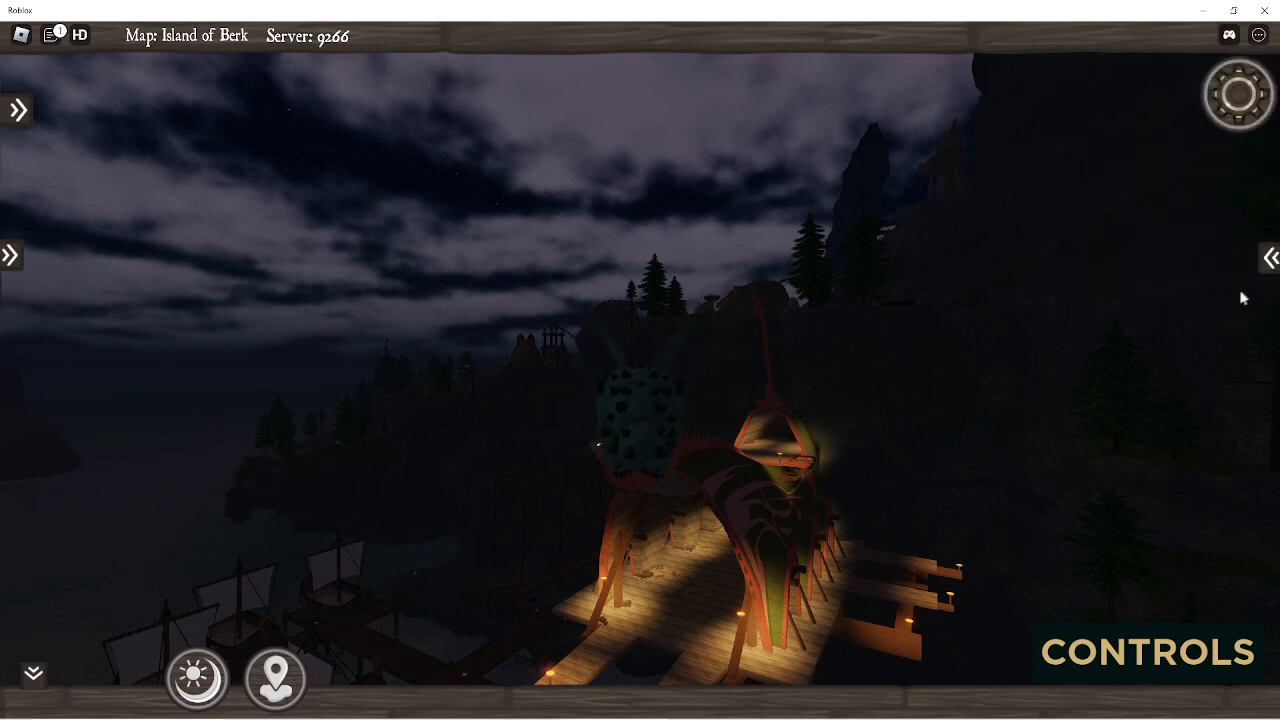